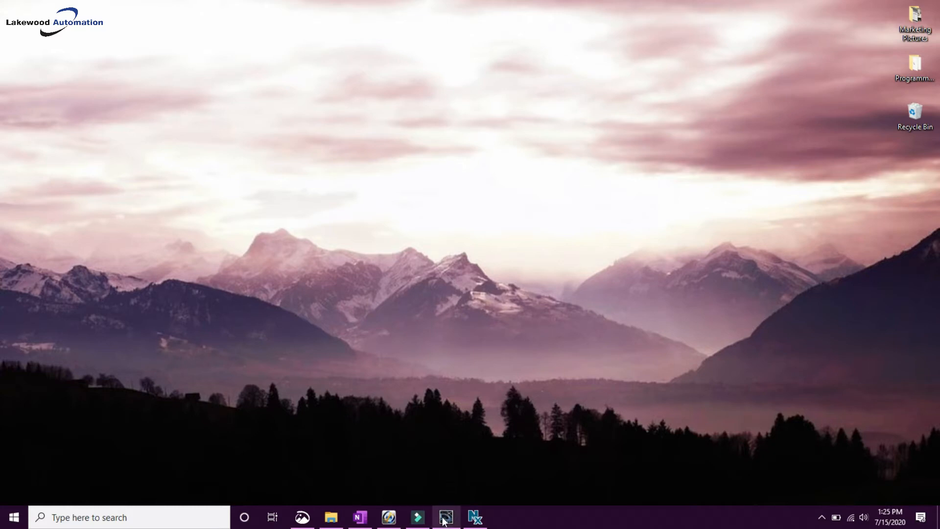
Restore the Sysmac Studio window showing Standard Edition Ver.1.40 on the License page
left_click(444, 516)
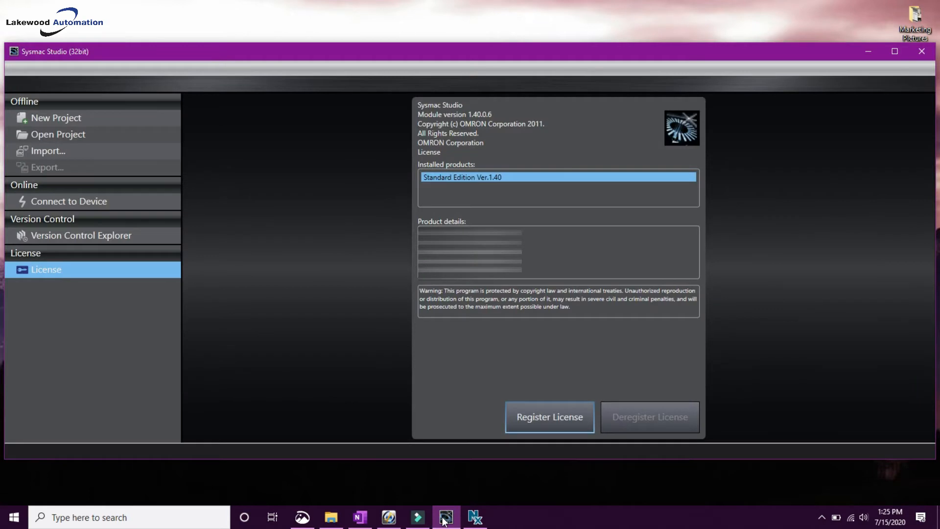
mouse_move(128, 98)
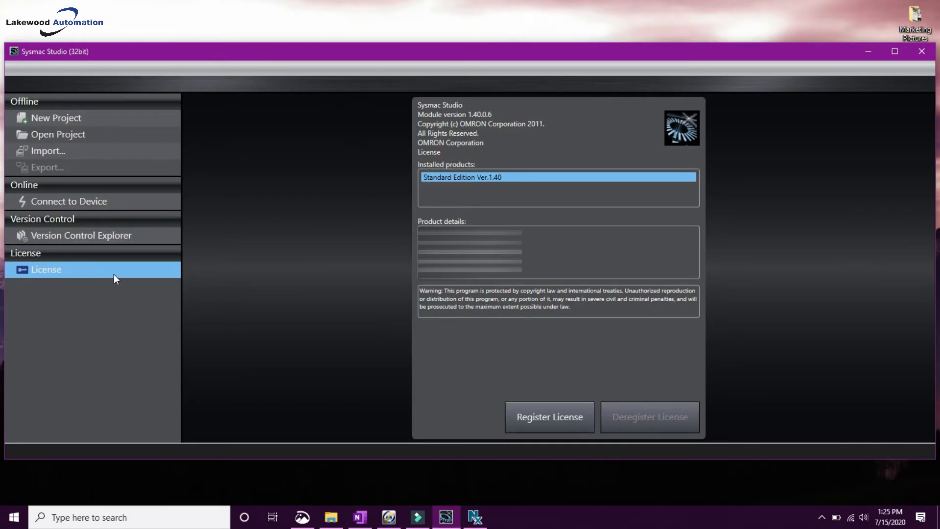
mouse_move(321, 276)
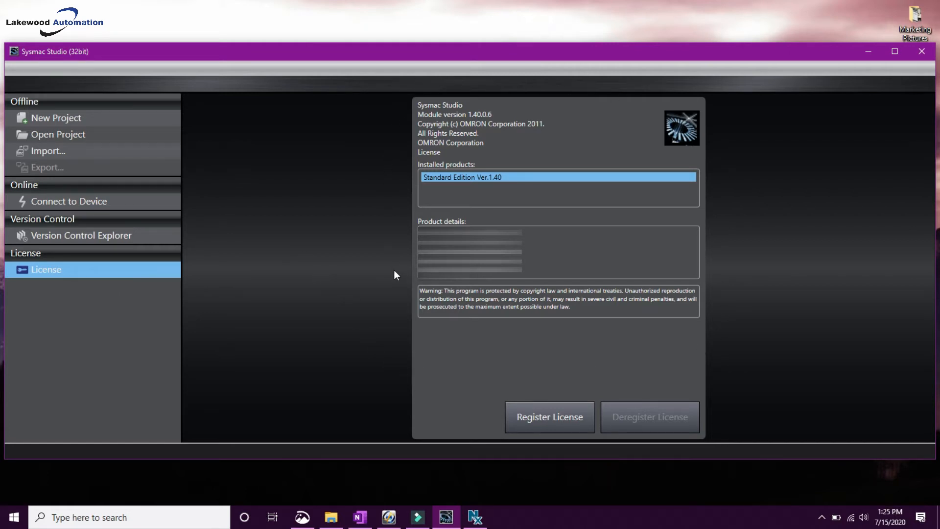
mouse_move(475, 385)
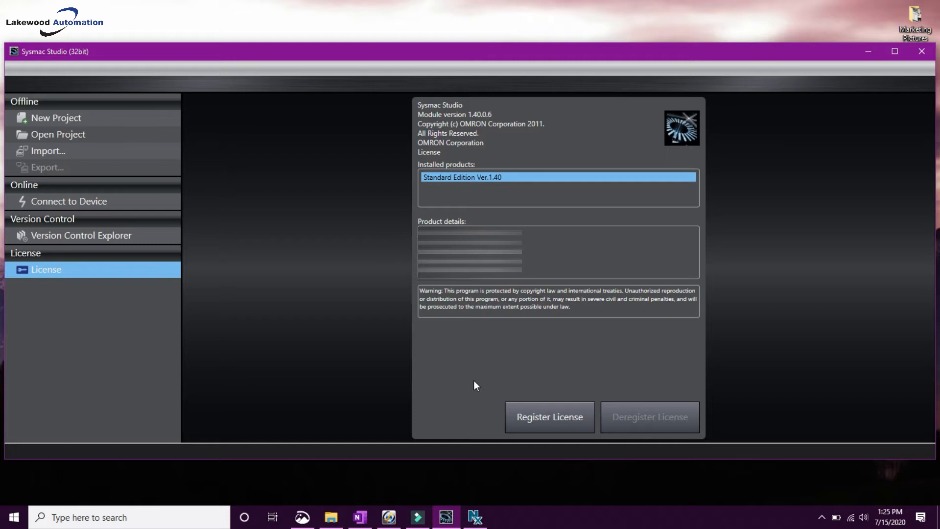
Register the license key via Register License, then exit Sysmac Studio
left_click(548, 417)
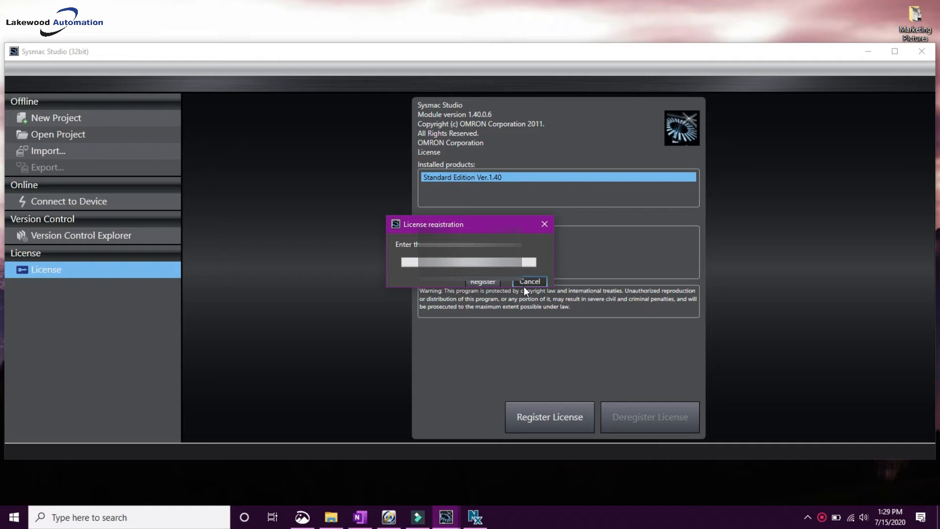
left_click(528, 282)
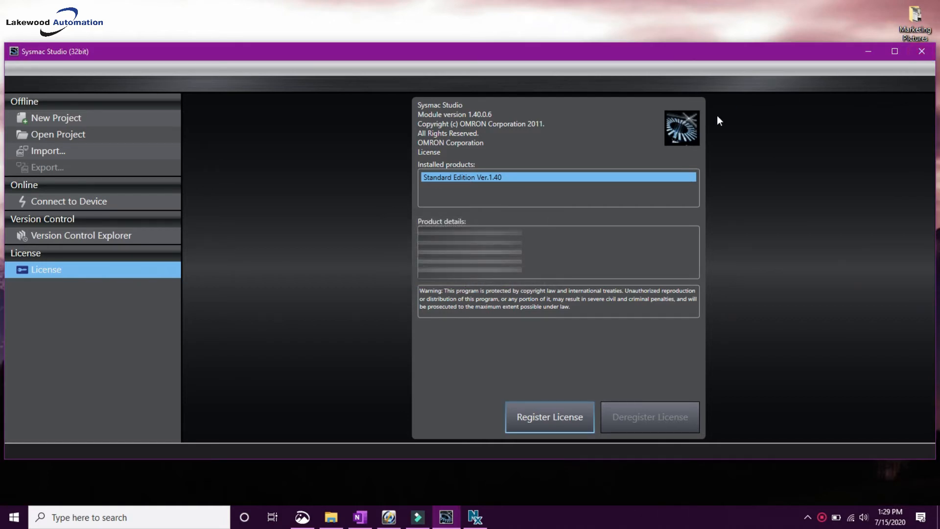
left_click(921, 51)
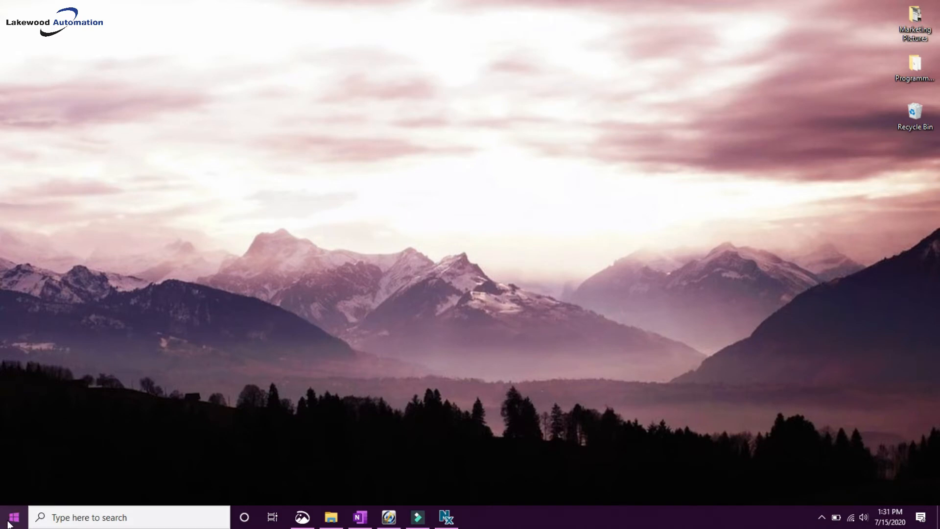
Launch OMRON Automation Software AutoUpdate from the OMRON folder in the Start menu
left_click(12, 517)
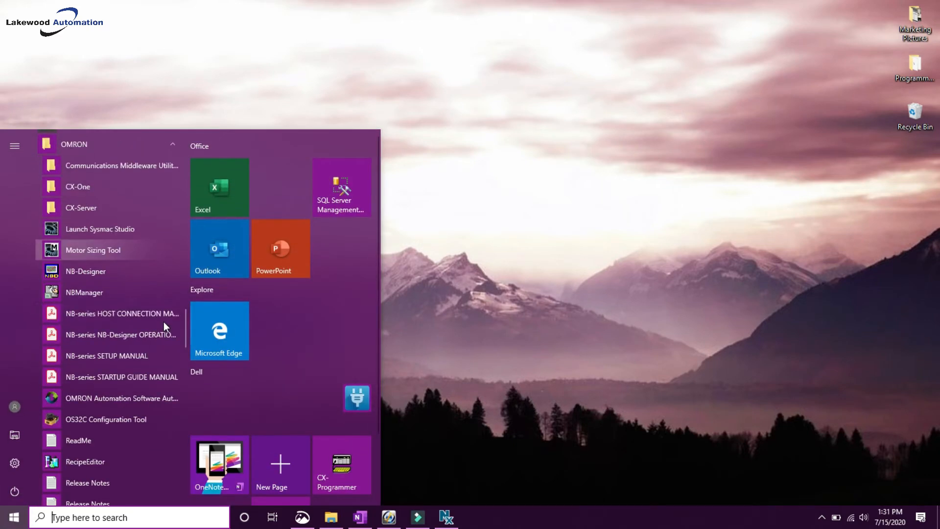
scroll("down", 3)
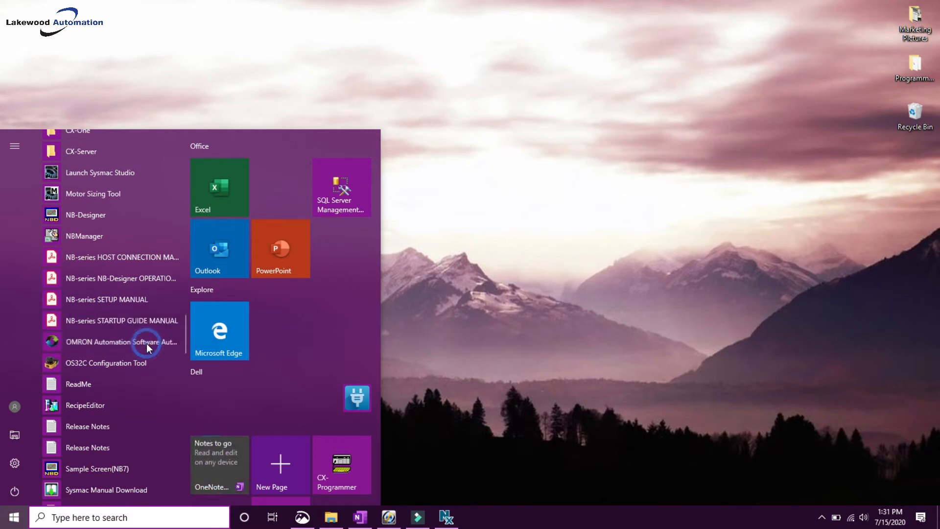
left_click(121, 342)
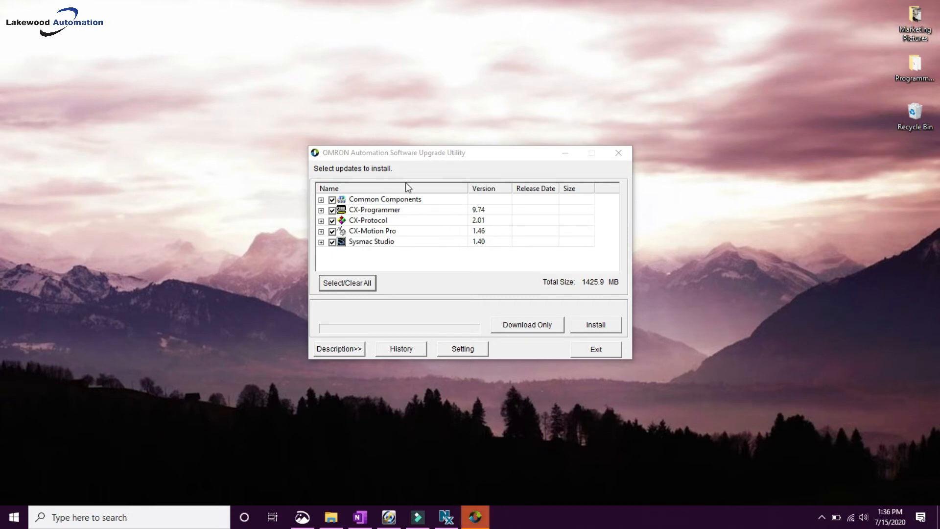
mouse_move(323, 205)
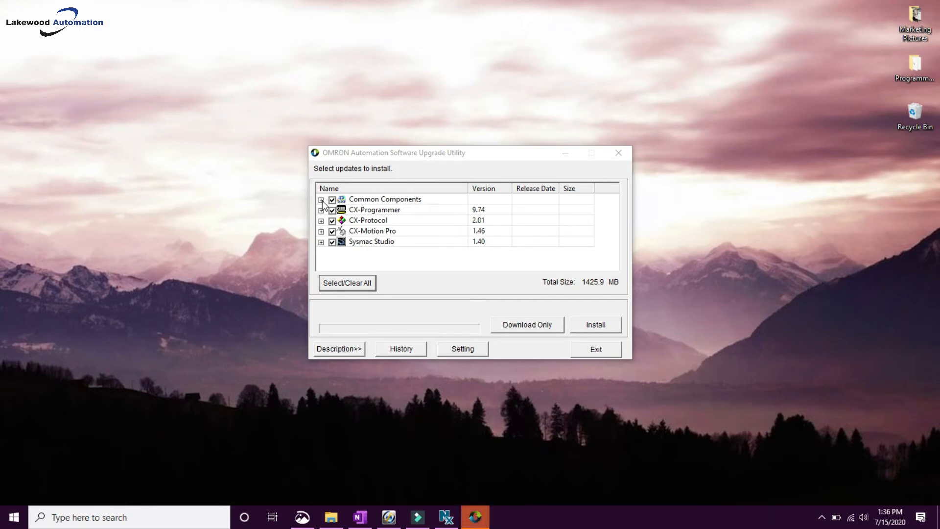
Expand and collapse Common Components and product update groups, keeping all 1425.9 MB checked
left_click(321, 199)
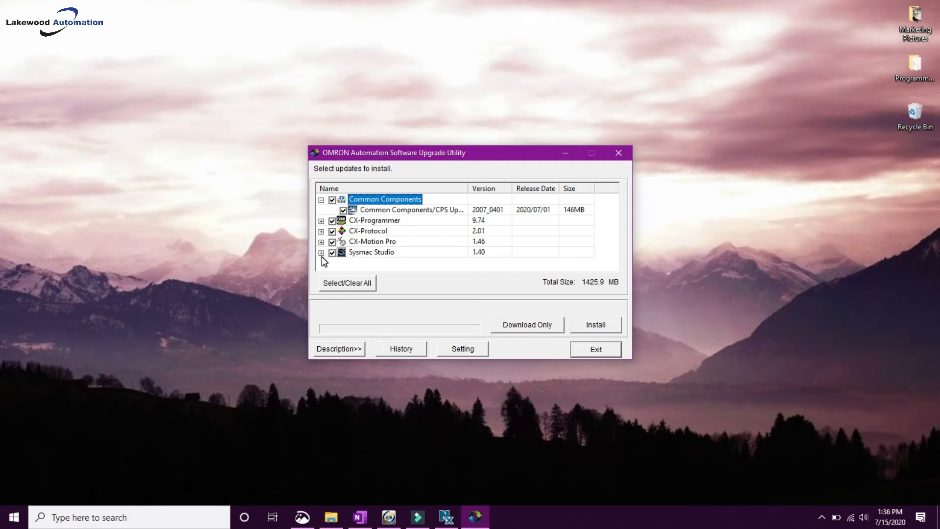
left_click(321, 199)
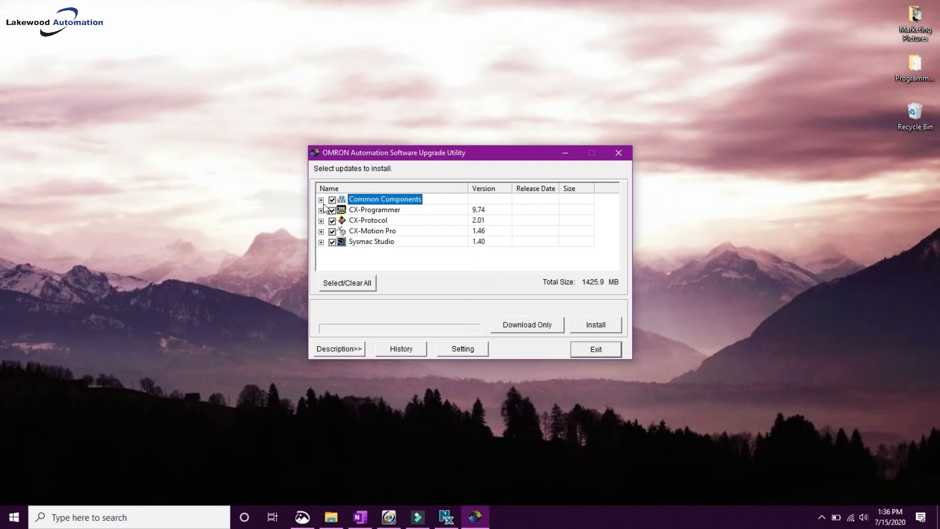
left_click(321, 210)
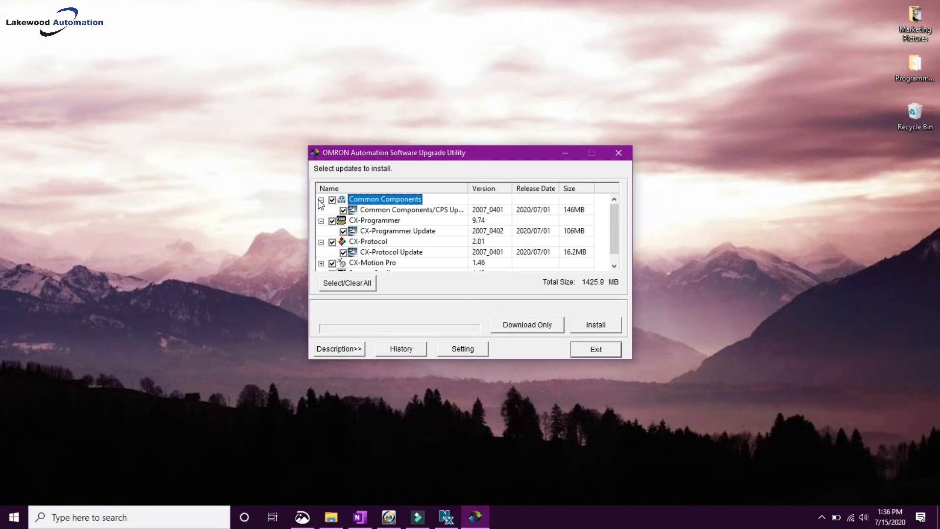
left_click(321, 200)
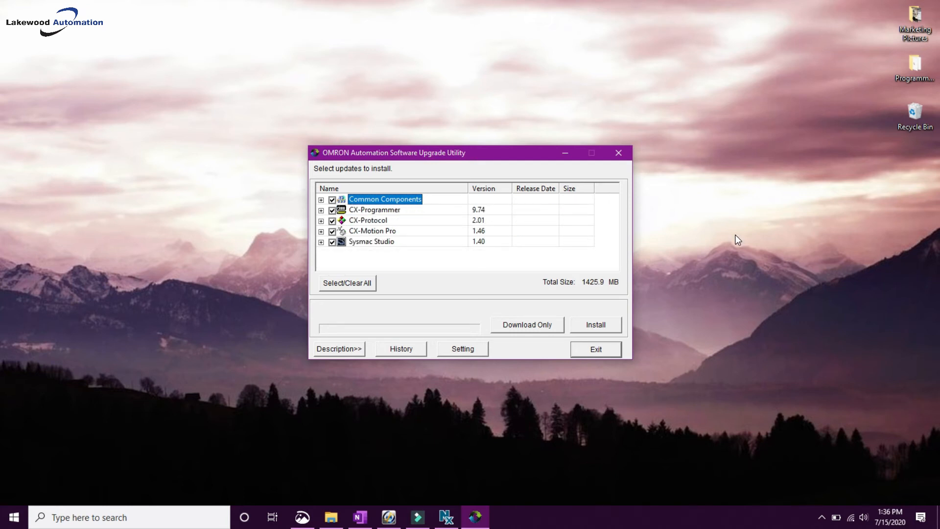
mouse_move(642, 208)
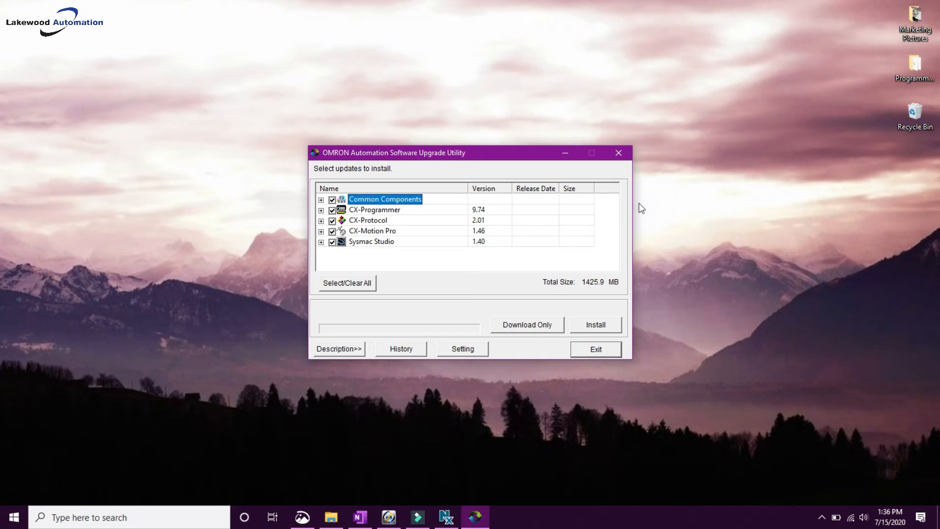
mouse_move(372, 214)
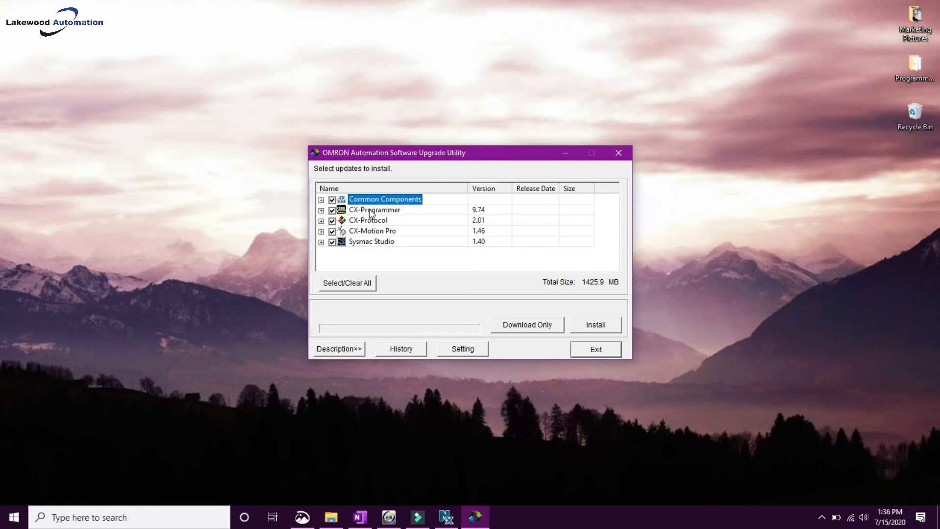
mouse_move(756, 301)
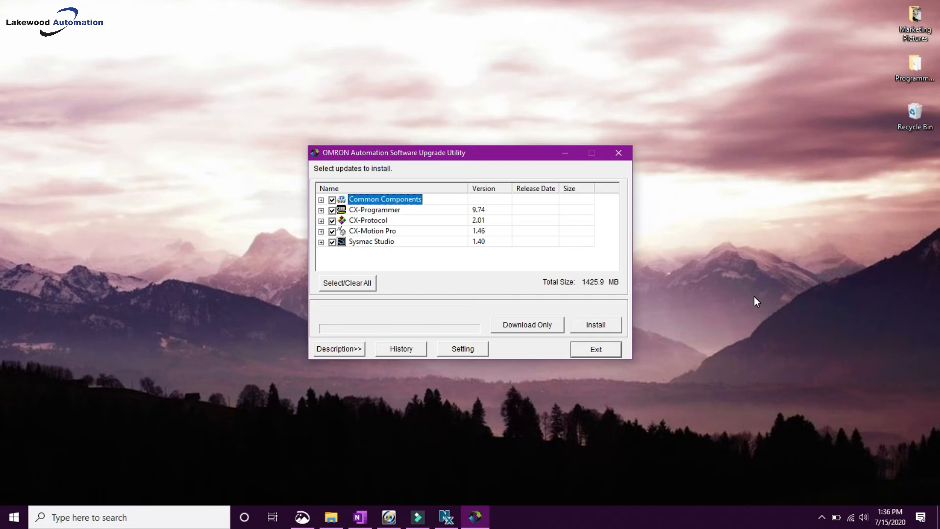
mouse_move(619, 333)
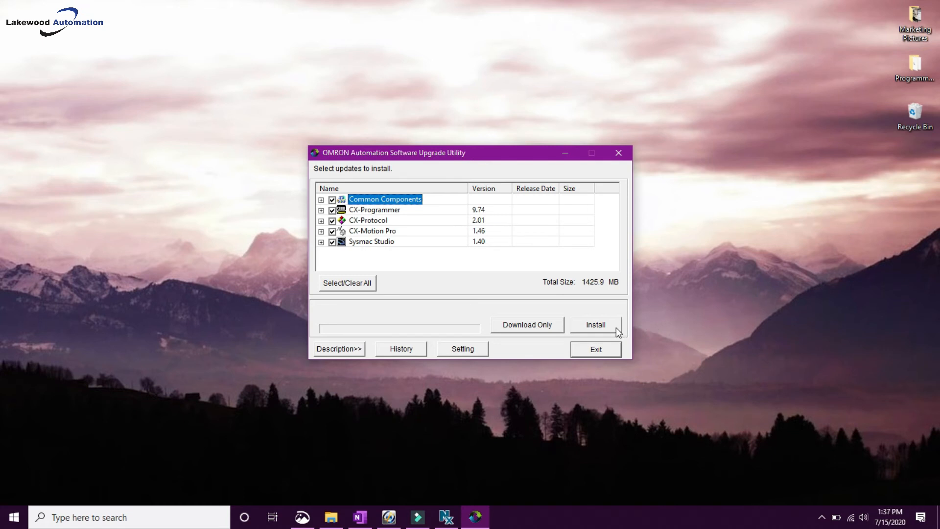